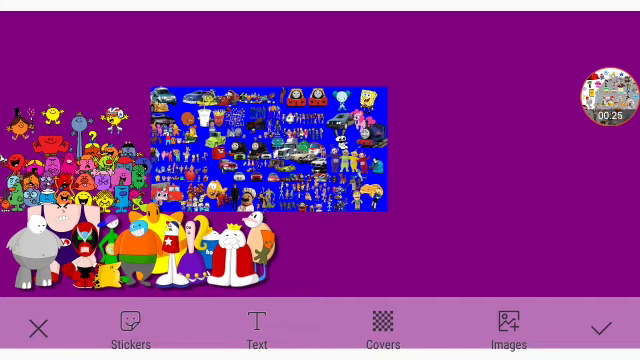
{"action": "left_click", "coordinate": [612, 98]}
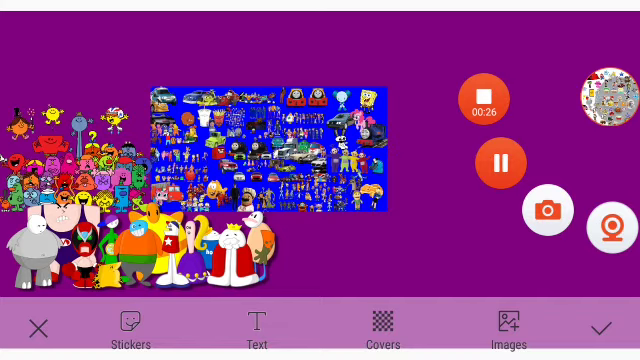